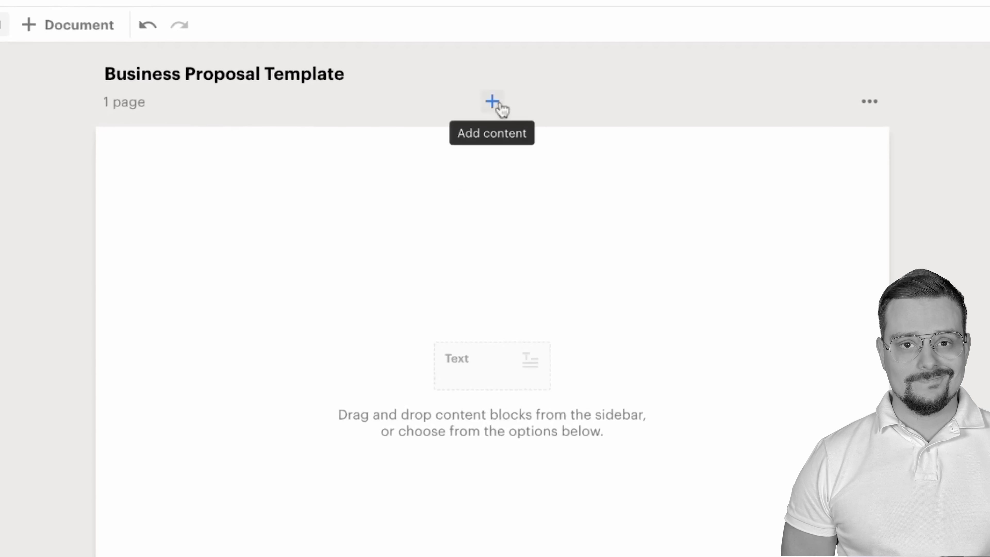
Insert a Cover page into the Business Proposal Template and bring up its Page properties
click(491, 101)
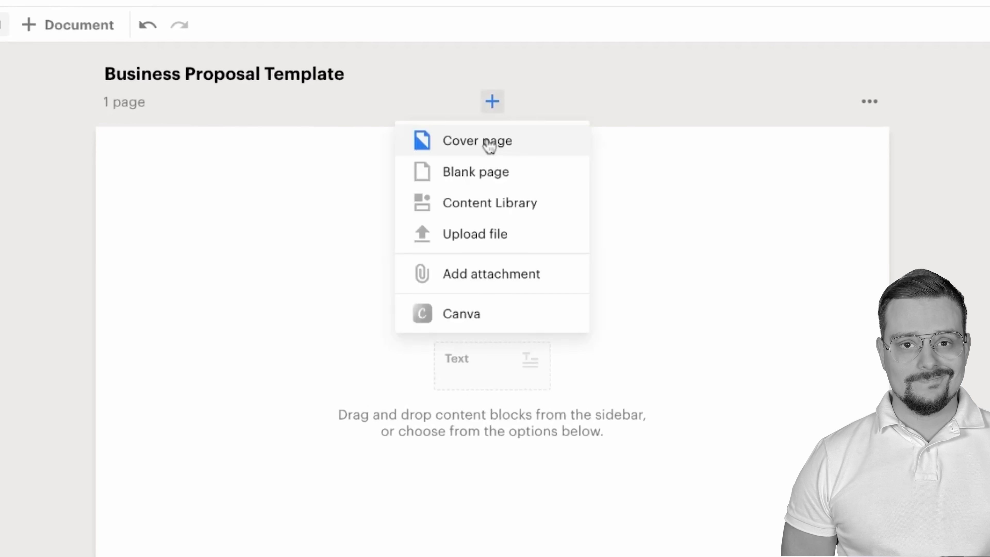
click(478, 141)
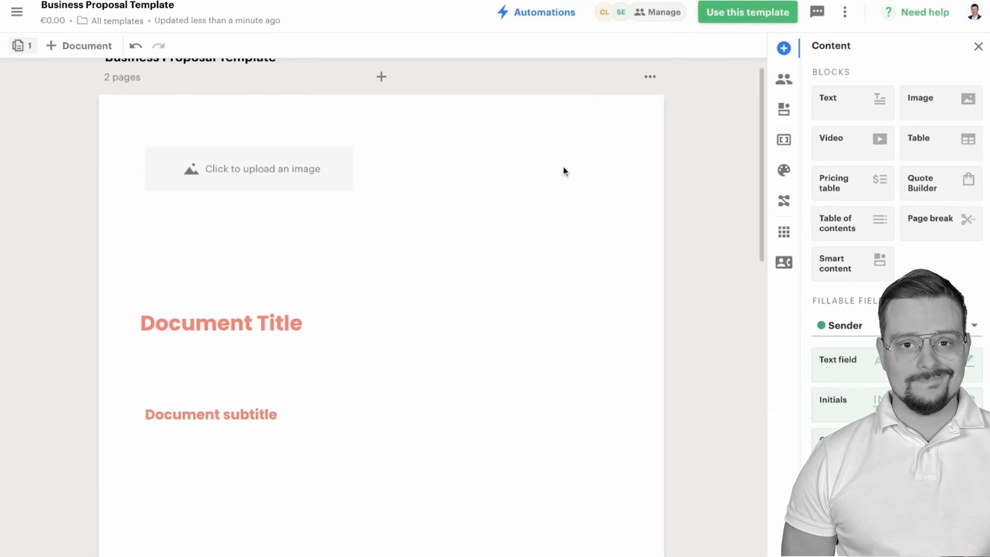
click(248, 169)
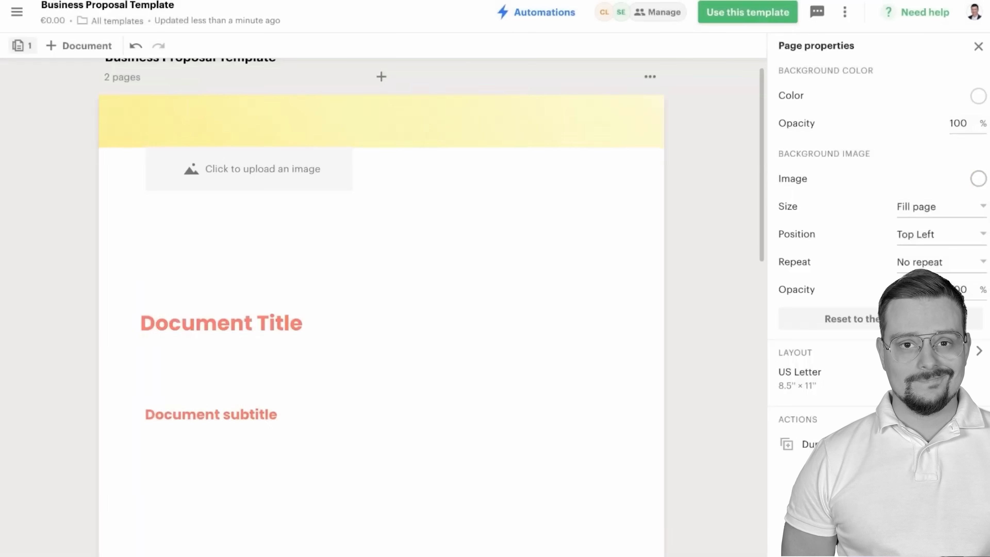
click(248, 169)
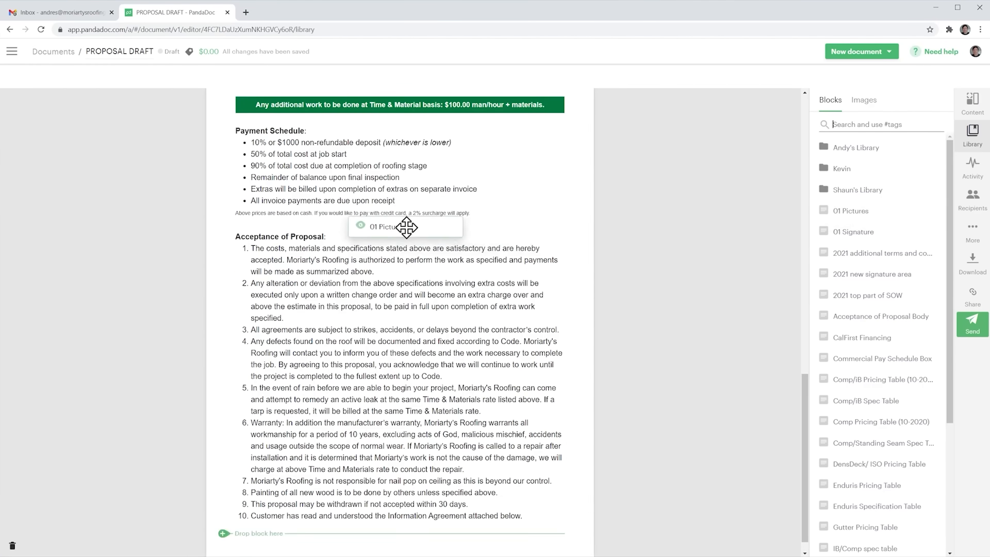
Scroll the Sales Quote down toward its payment settings
scroll(down, 3)
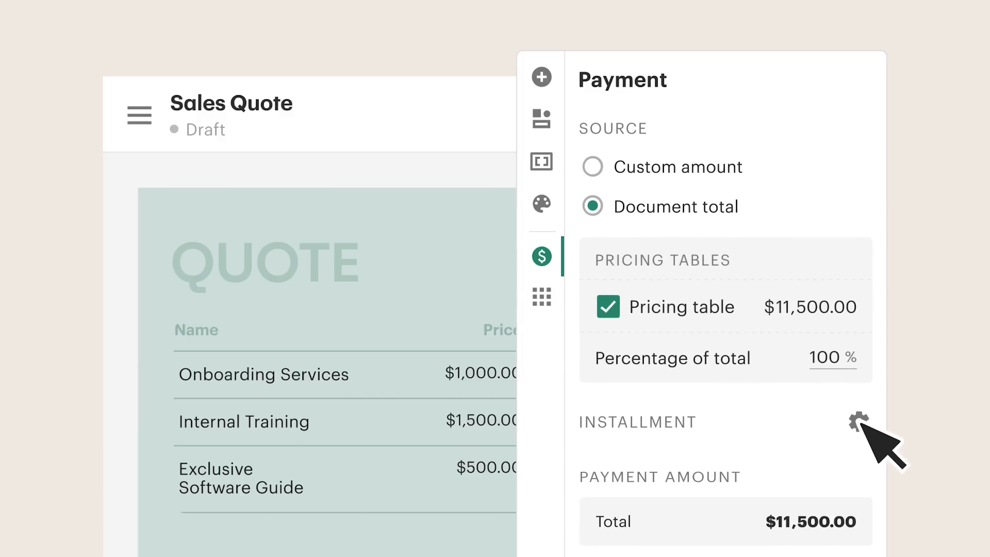
Save a two-installment 25%/75% plan at 15-day intervals and send the Sales Contract to recipients
click(857, 422)
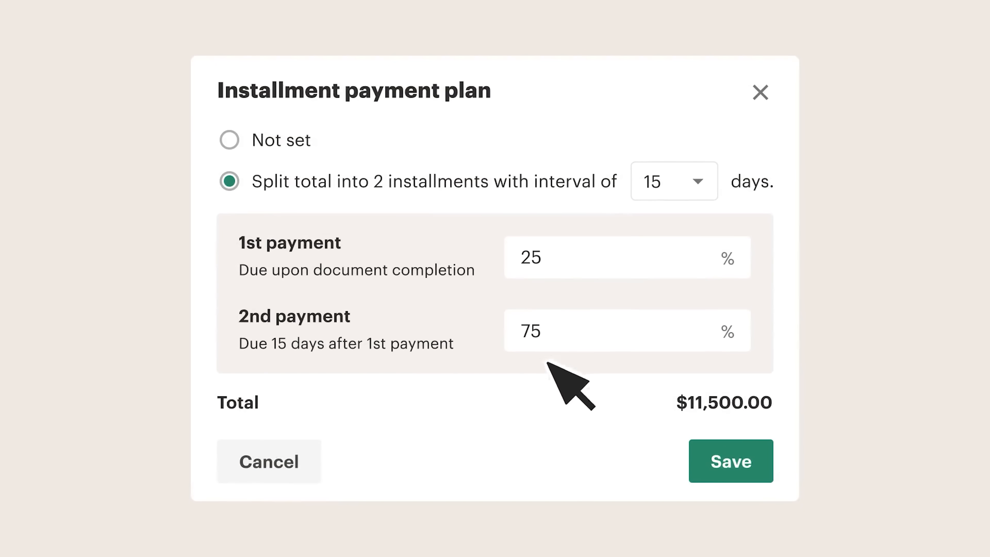
click(729, 460)
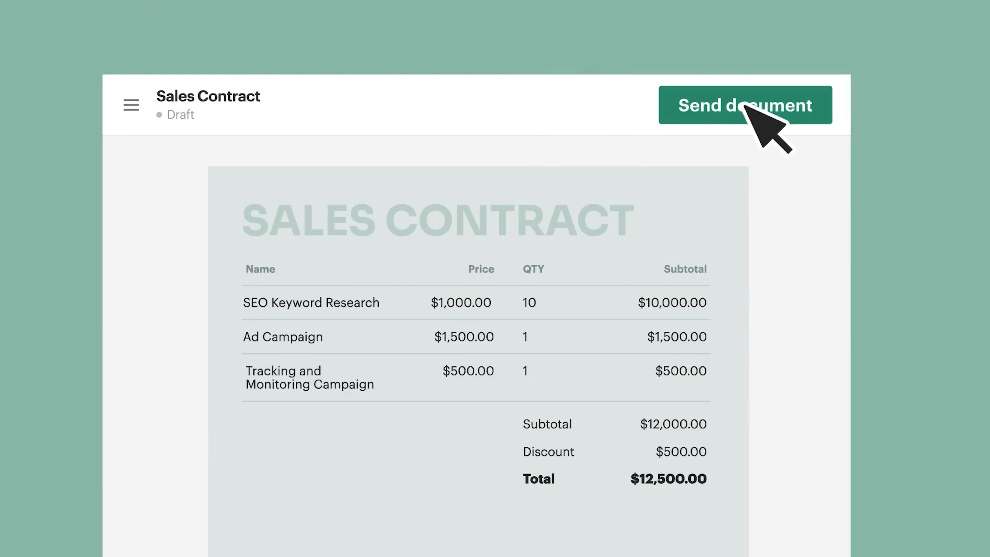
click(745, 105)
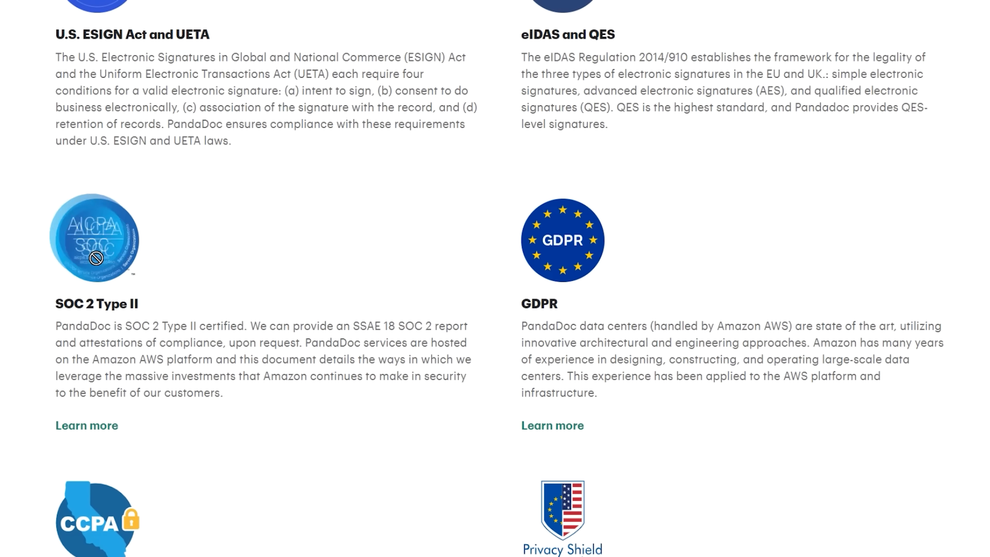
Scroll through the security compliance certifications (ESIGN/UETA, eIDAS, SOC 2, GDPR)
scroll(down, 3)
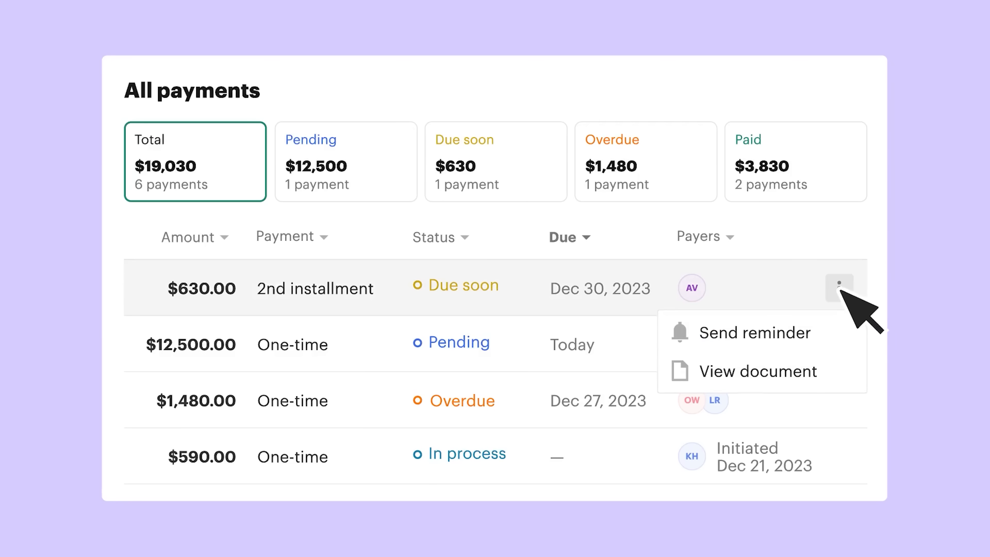
Send a payment reminder for the $630 due-soon installment and dismiss the confirmation
click(754, 332)
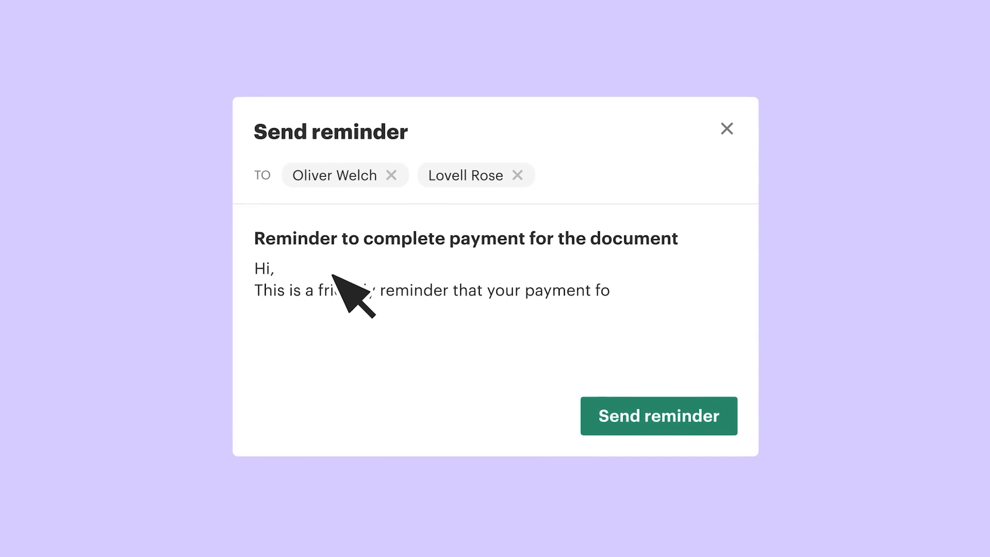
click(657, 415)
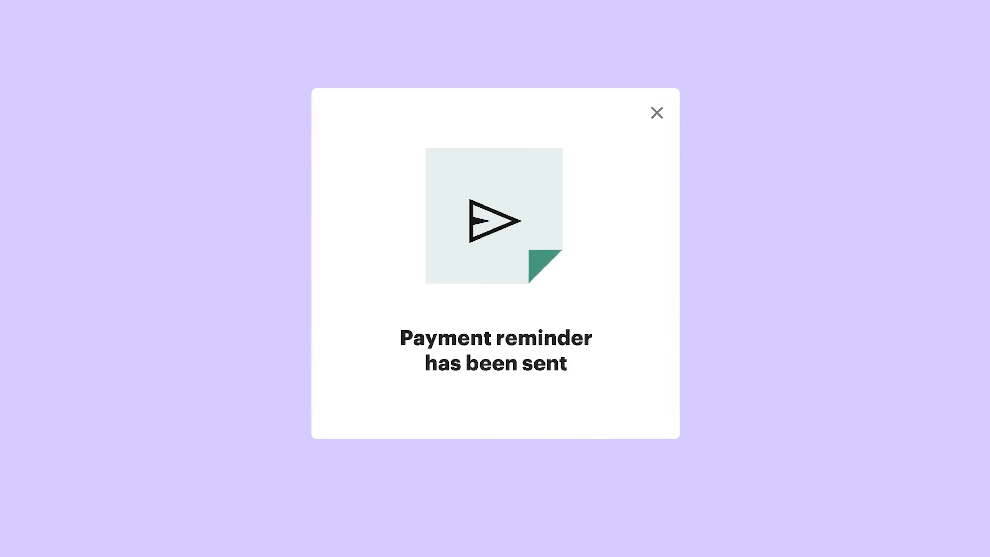
click(656, 113)
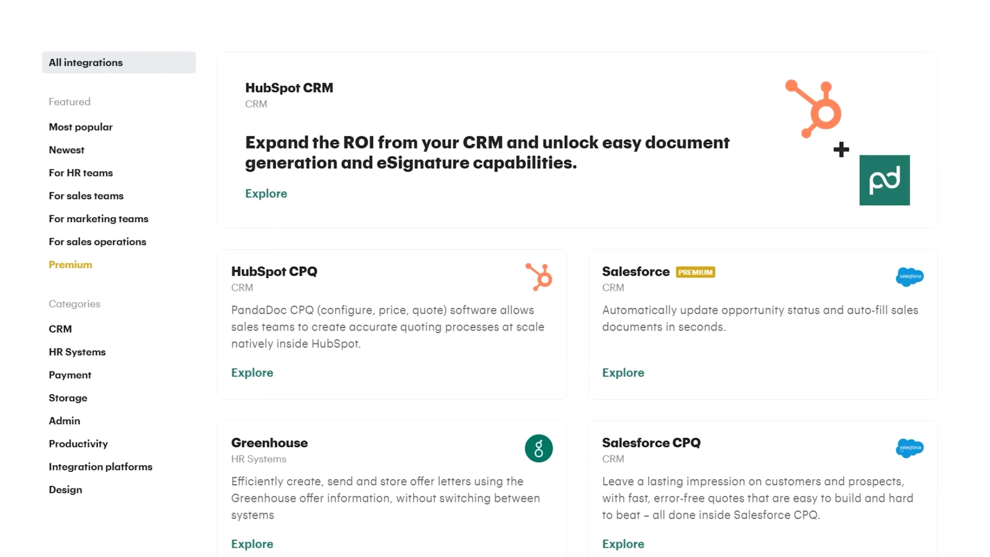
Scroll down through the catalogue of available integrations
scroll(down, 3)
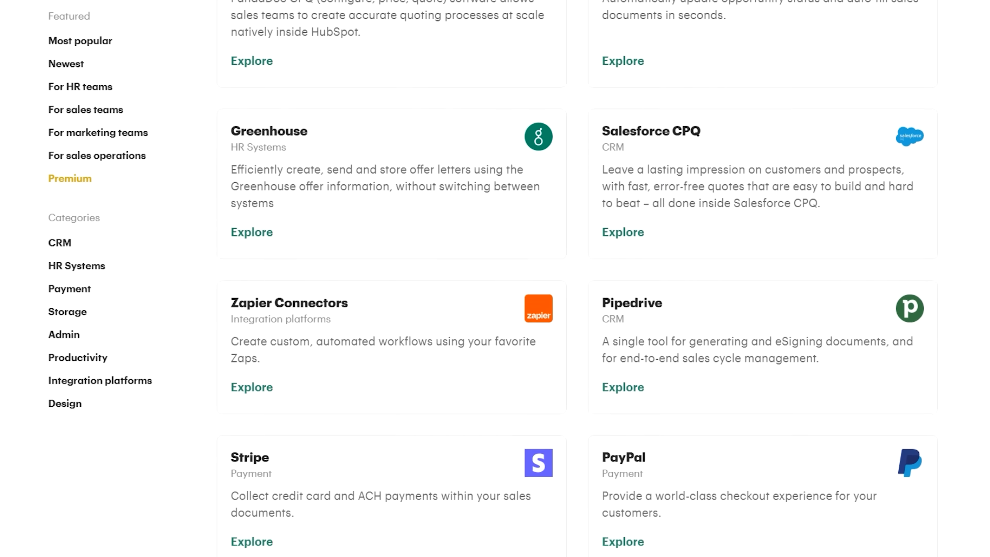
scroll(down, 3)
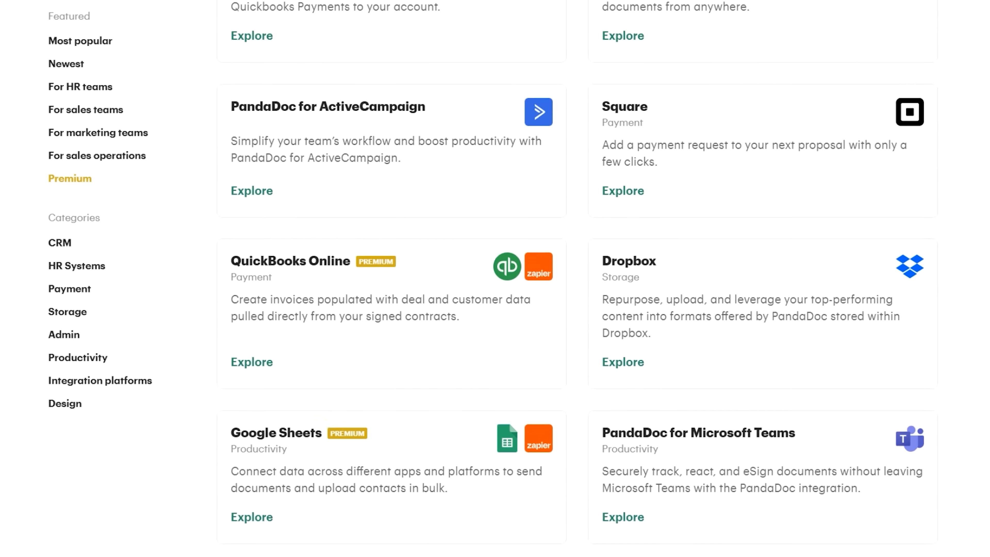
scroll(down, 3)
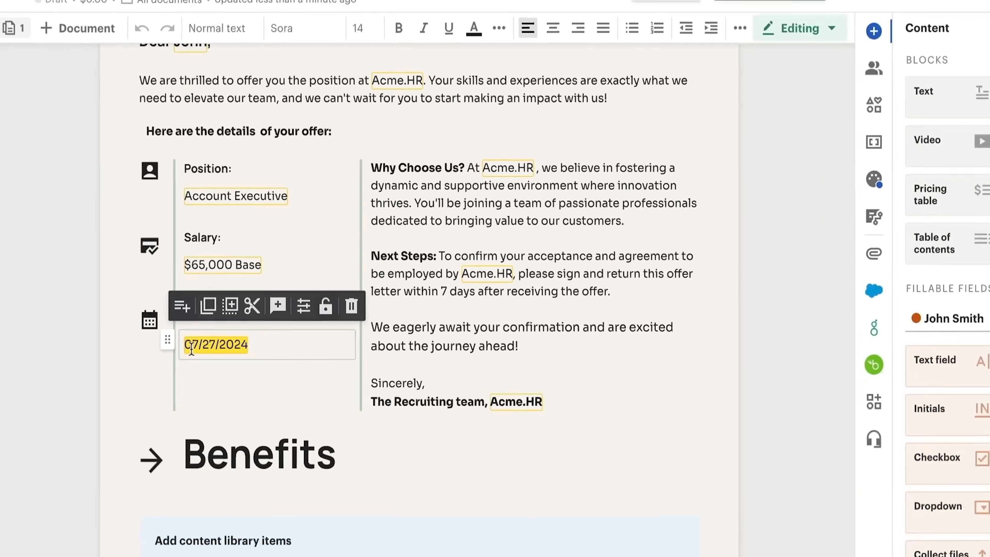
Insert the Full Time Benefits library item into the offer letter's Benefits block
scroll(down, 3)
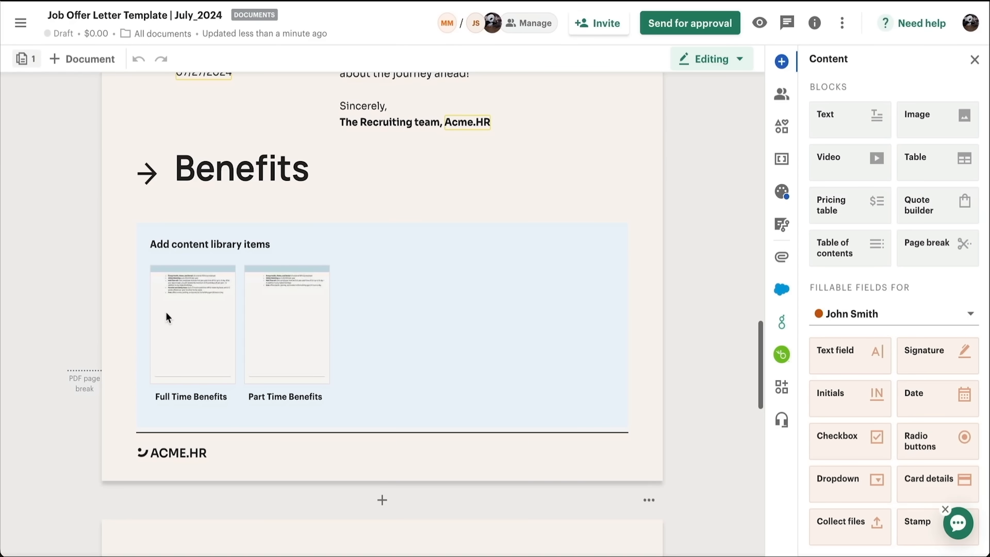
click(191, 324)
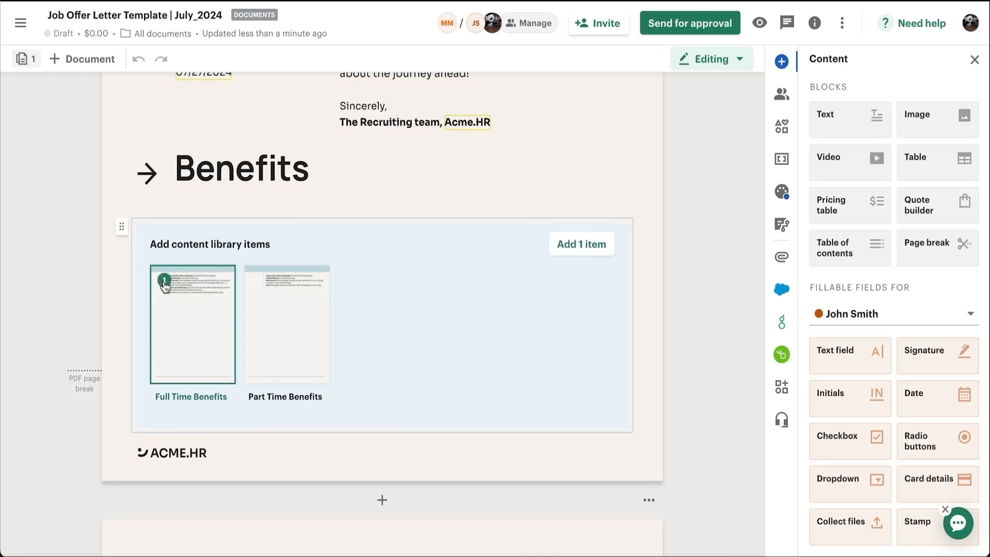
click(580, 244)
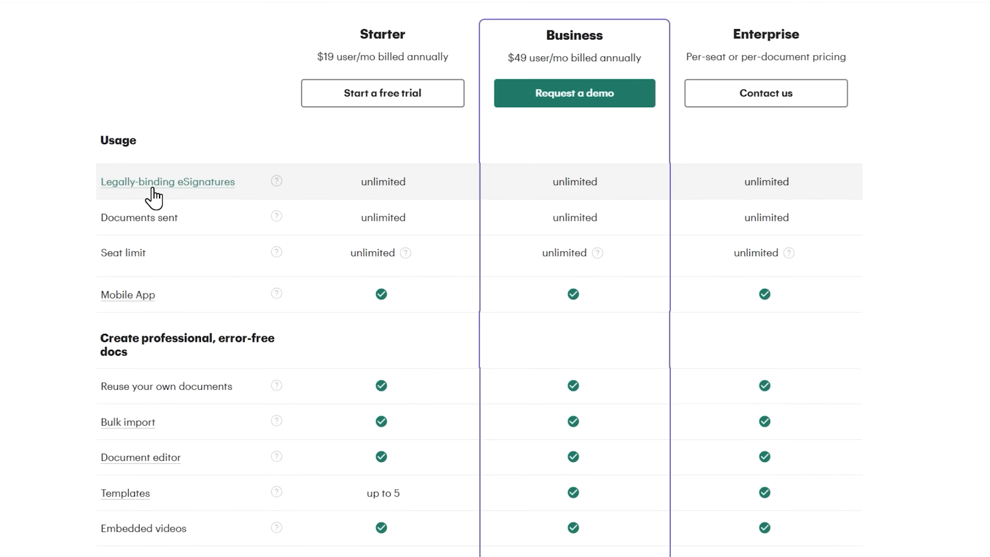
Scroll the Starter/Business/Enterprise comparison, then set the Terms and Conditions block to Conditional content
scroll(down, 3)
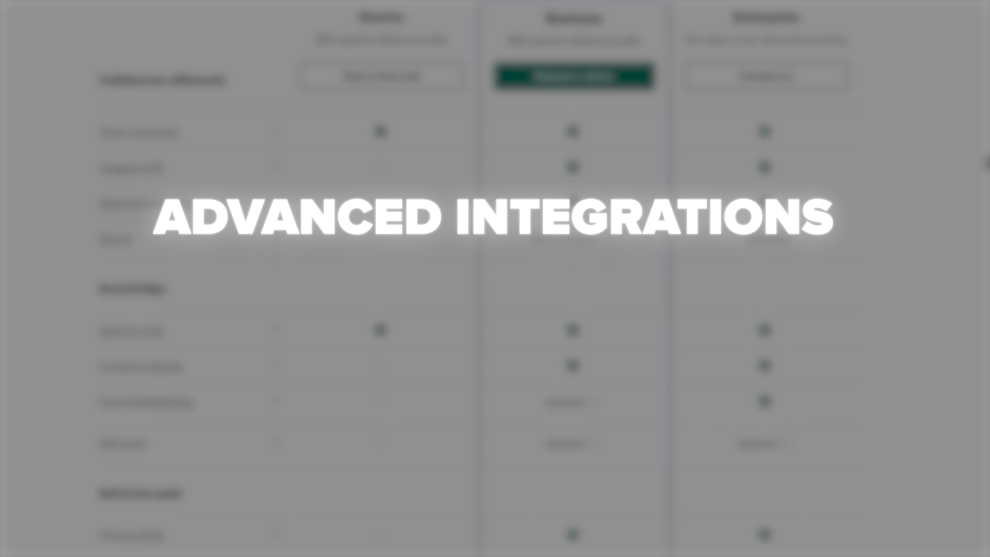
scroll(down, 3)
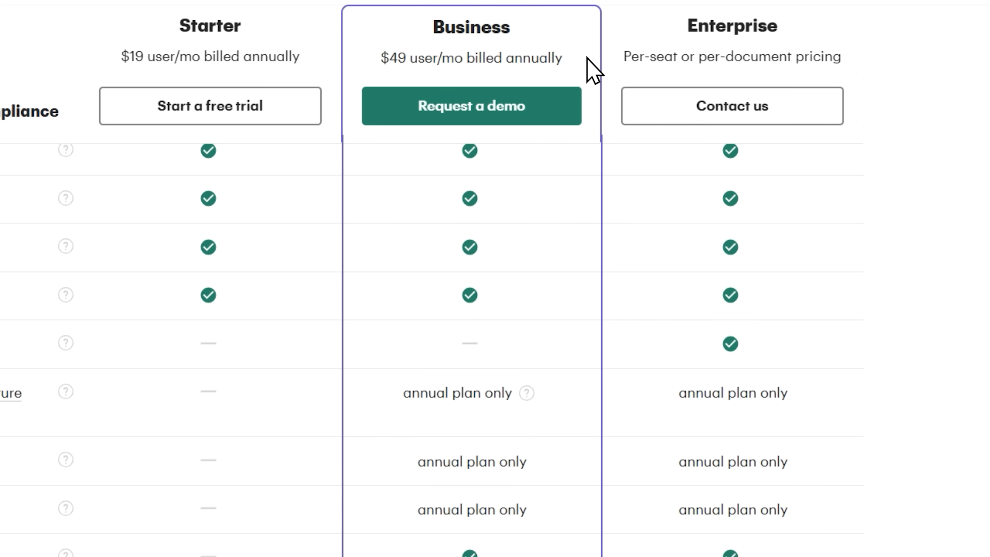
mouse_move(858, 78)
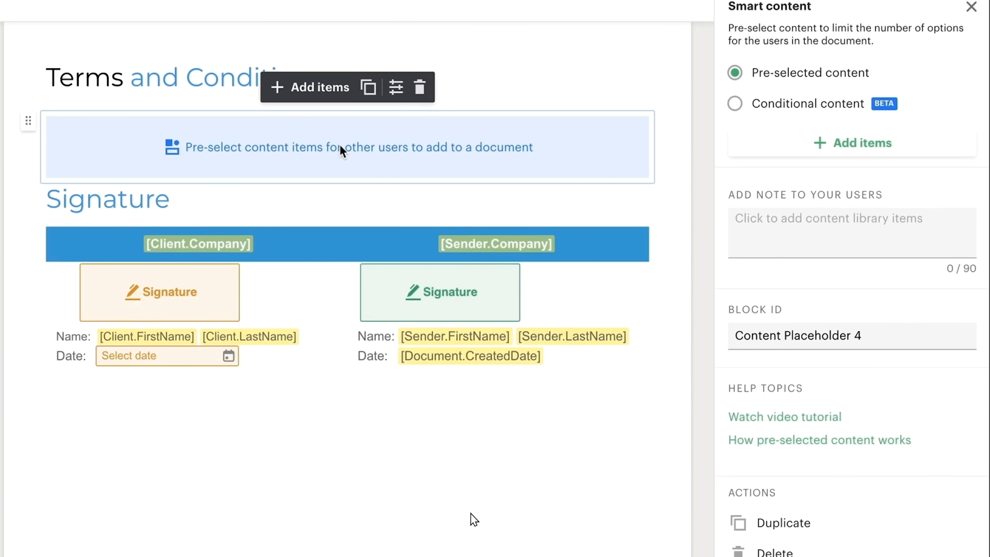
click(734, 103)
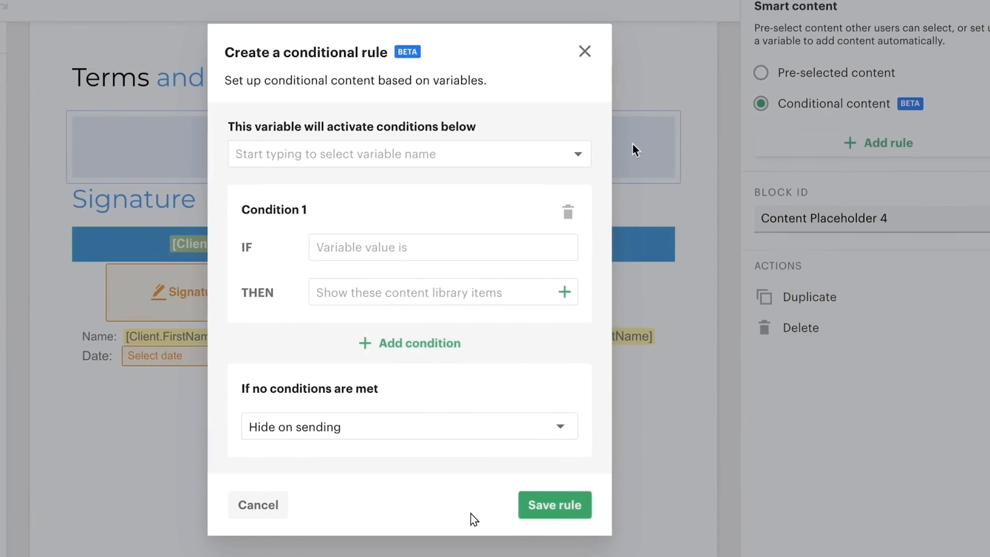